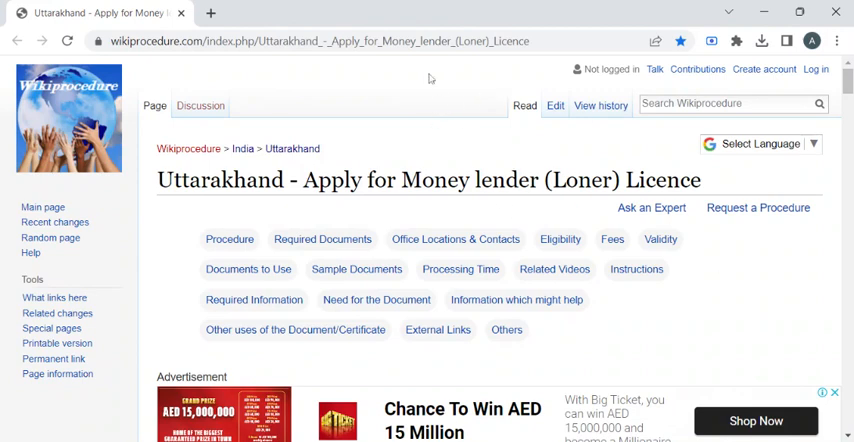
Focus the Money lender licence page and bring the procedure notes' end into view
left_click(320, 41)
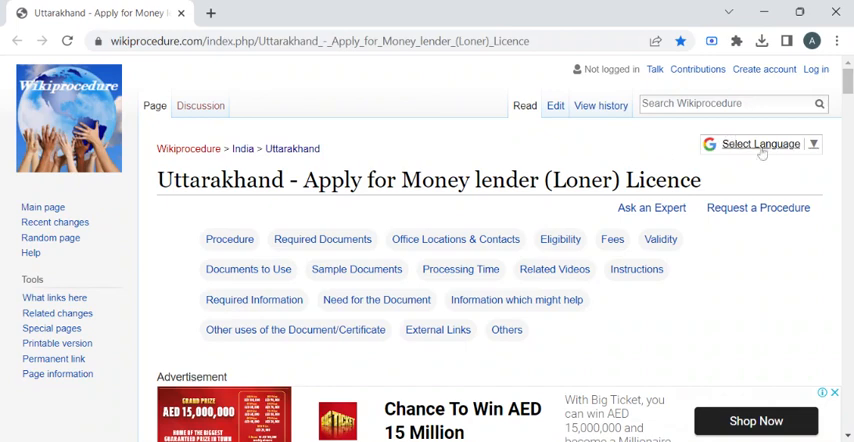
left_click(760, 144)
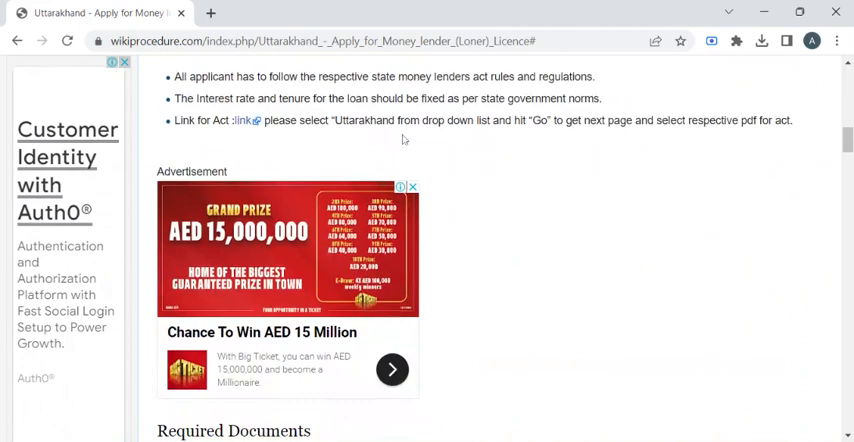
Read down the Required Documents list to the Dehradun municipal corporation contacts section
scroll("down", 3)
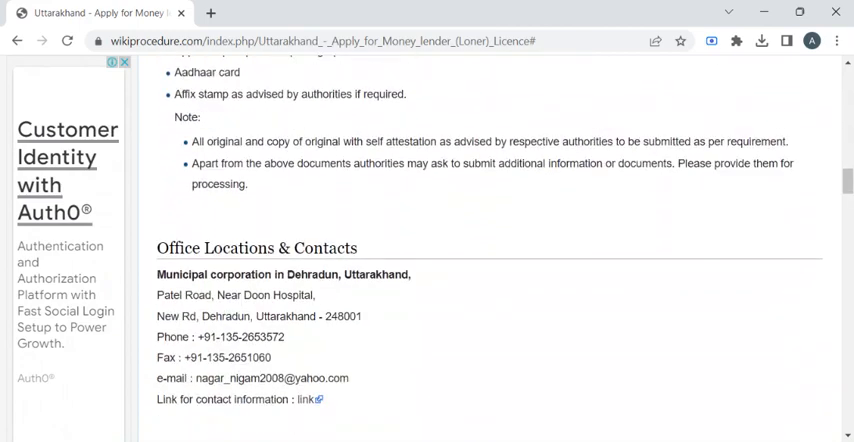
scroll("up", 3)
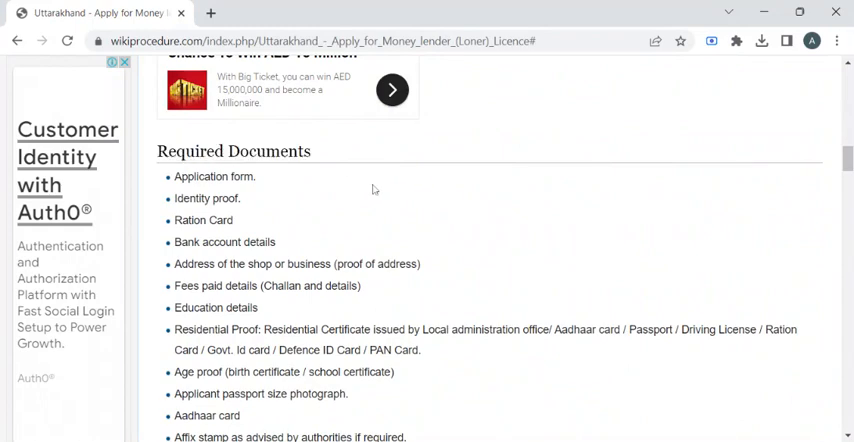
scroll("down", 3)
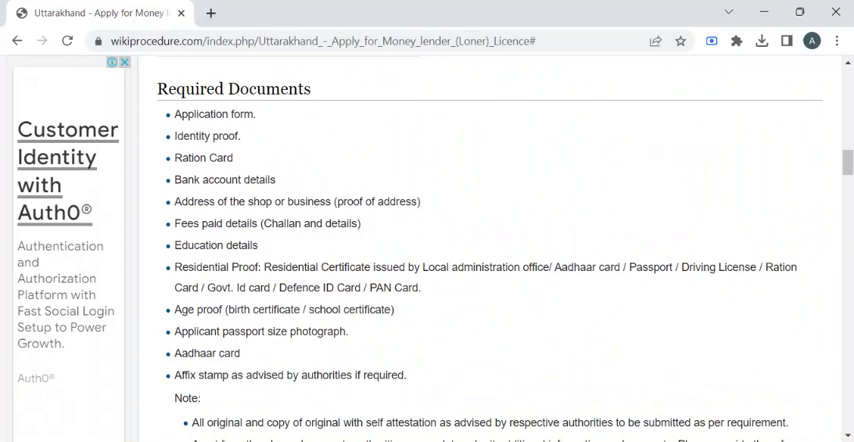
scroll("down", 3)
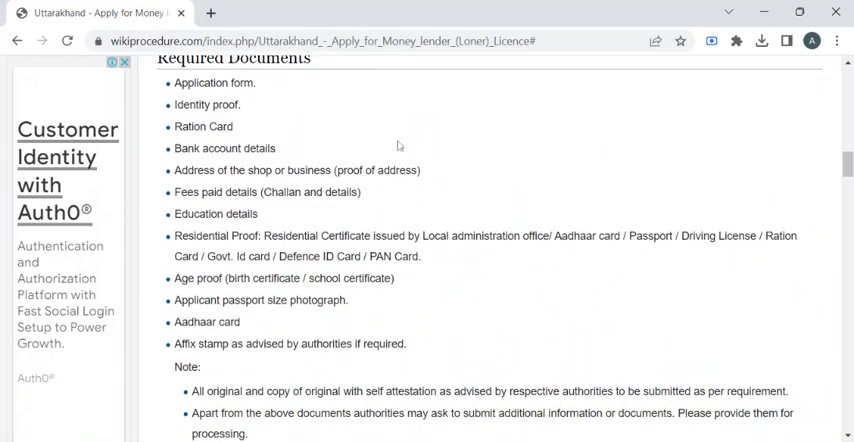
scroll("down", 3)
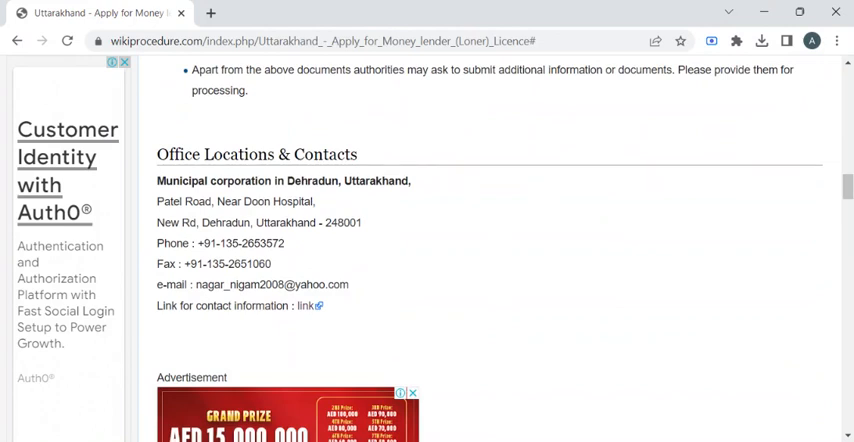
Select a word in the contacts text and move to the Eligibility and Fees sections
double_click(256, 155)
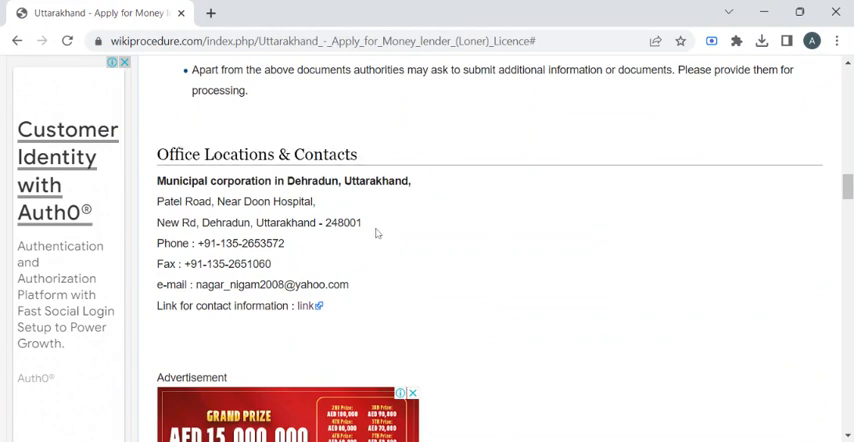
scroll("up", 3)
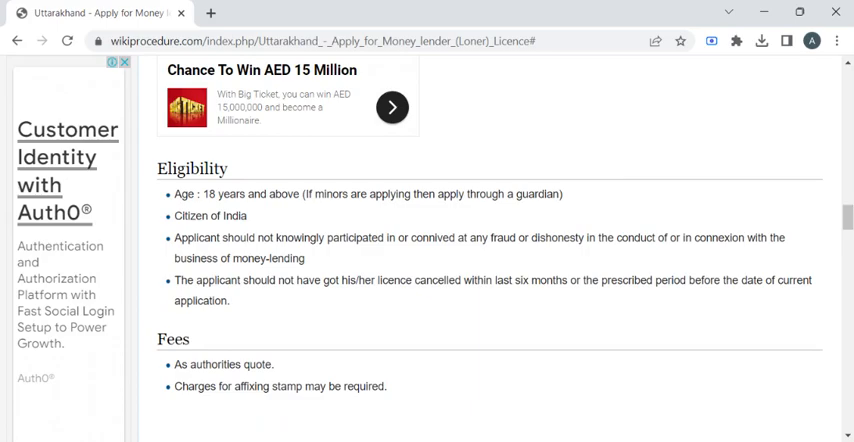
Return to the Procedure section showing numbered steps 2 to 11 and the notes
scroll("down", 3)
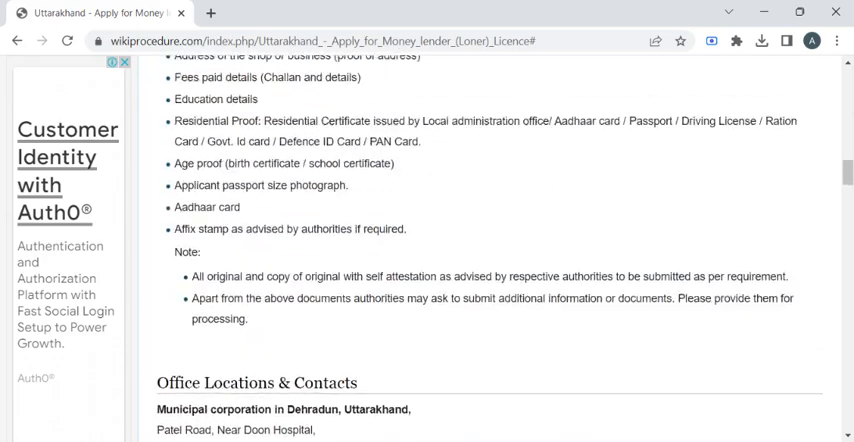
scroll("down", 3)
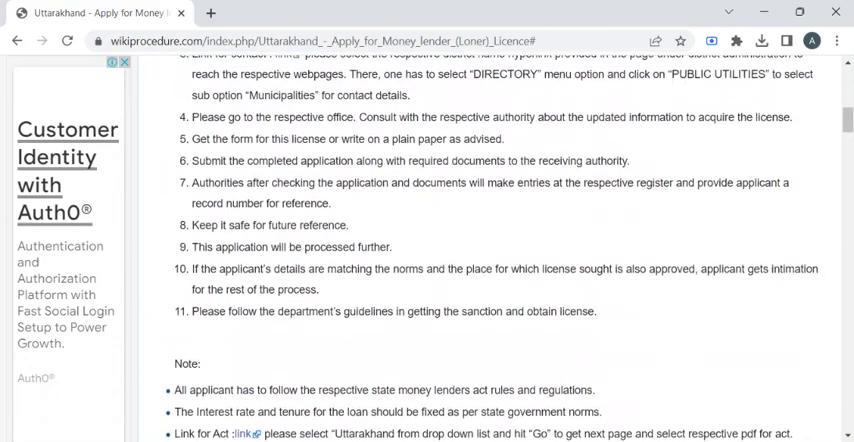
scroll("up", 3)
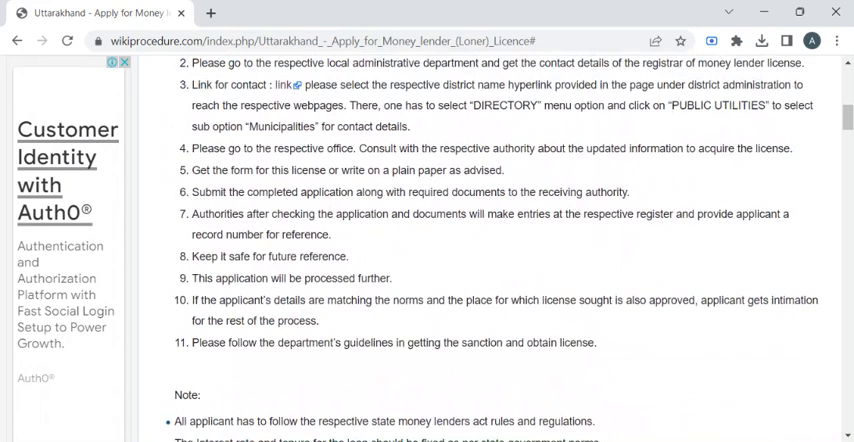